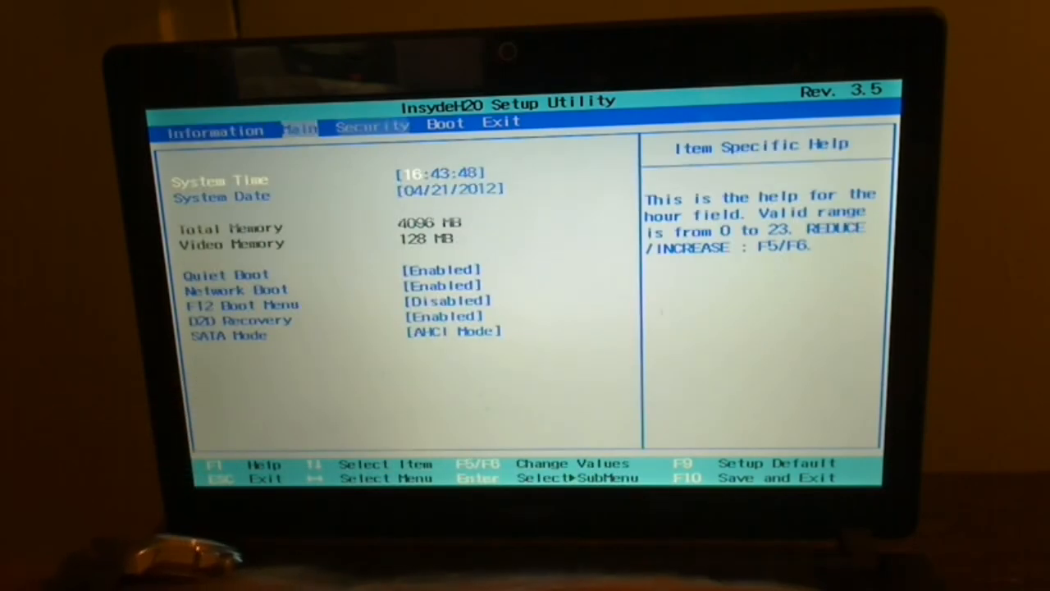
- Switch from the Main tab to the Boot tab to view boot priority order
key("right")
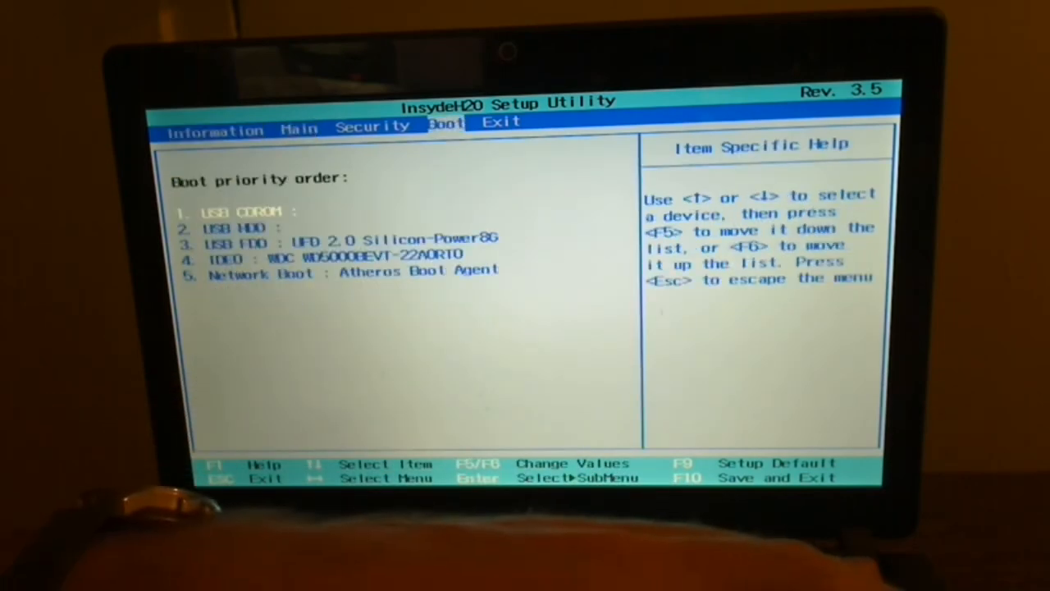
- Browse the USB CDROM, USB HDD and Network Boot entries, then choose No at the save warning
key("Down")
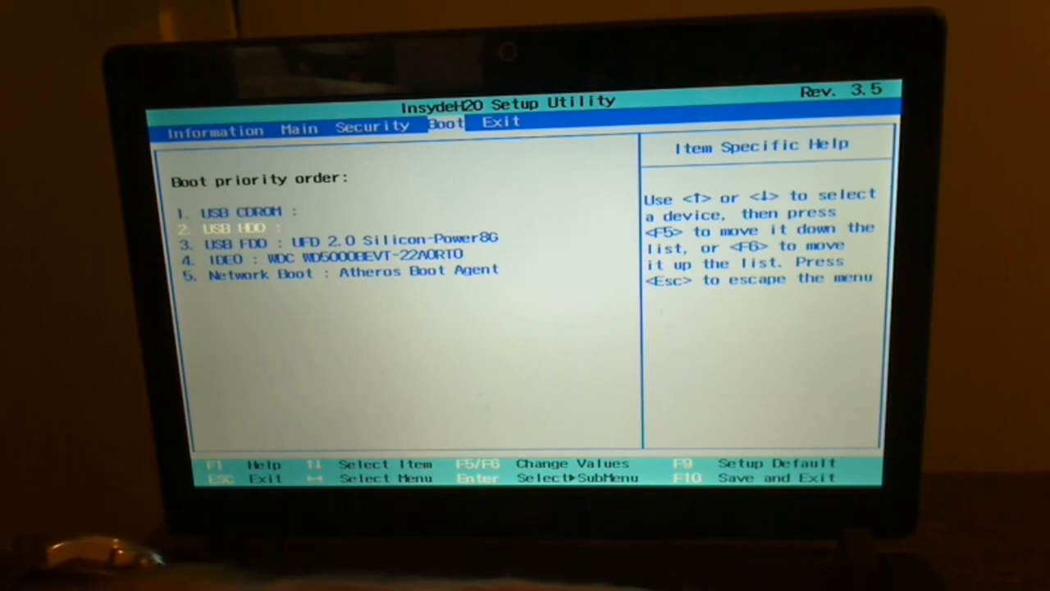
key("up")
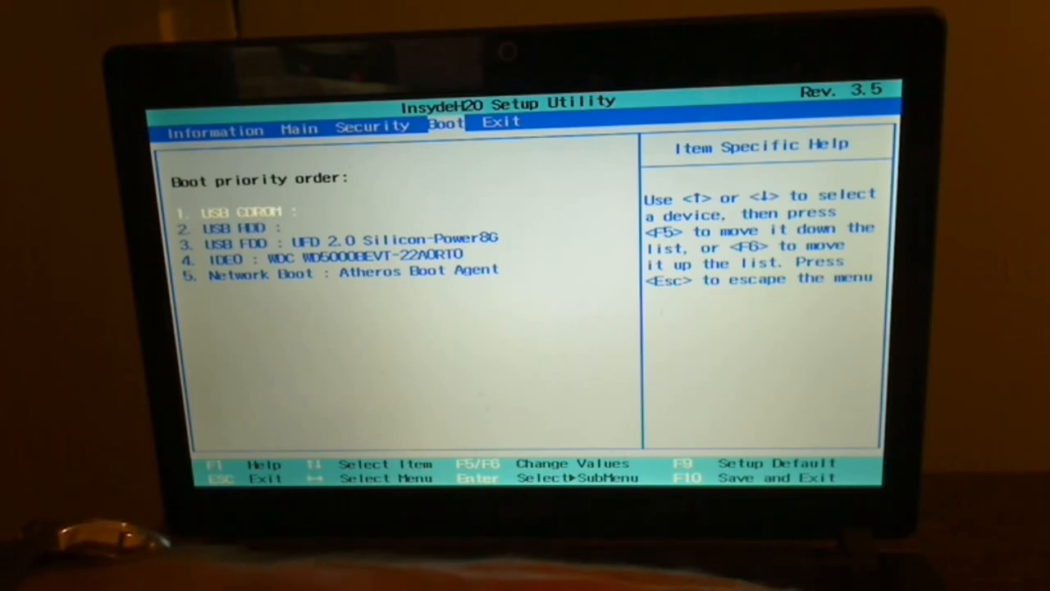
key("down")
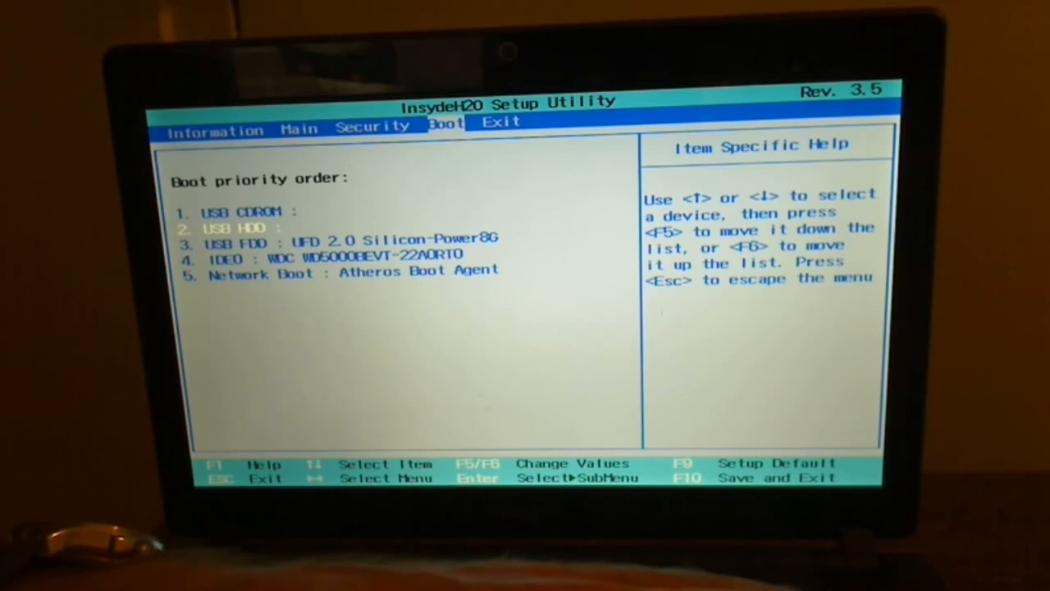
key("Up")
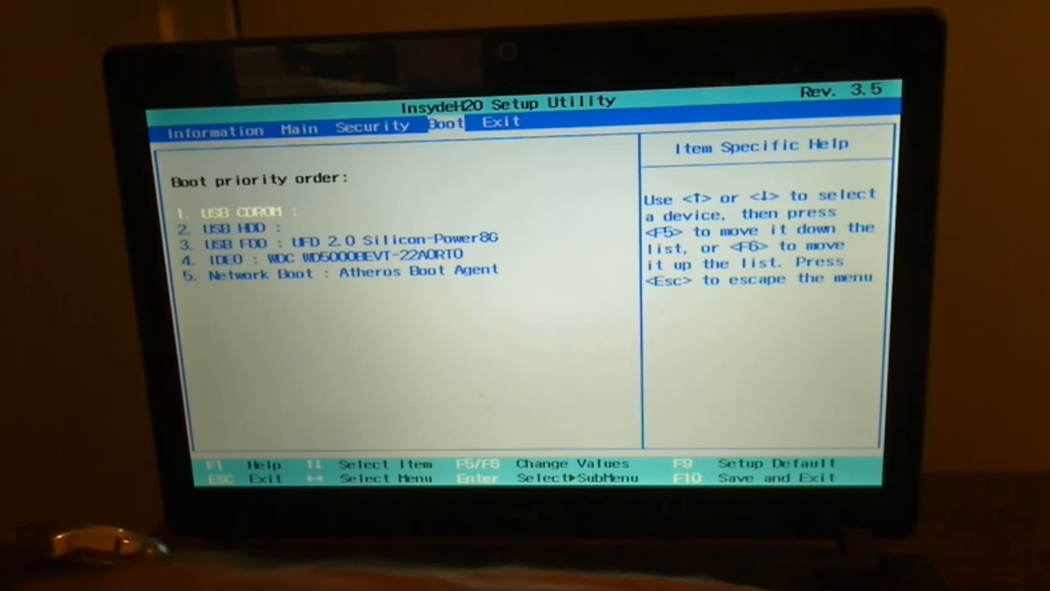
key("Down")
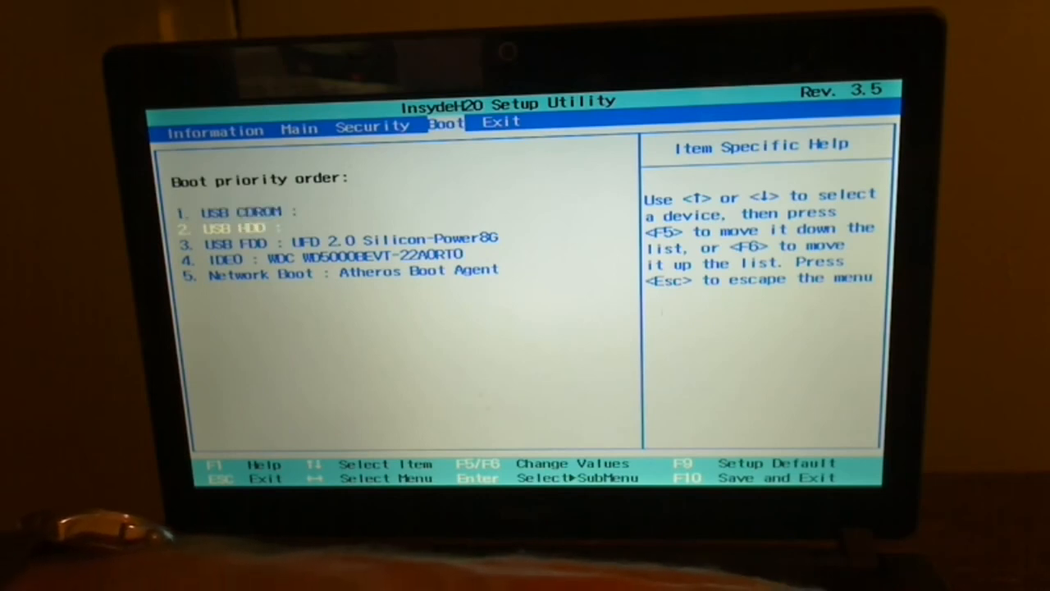
key("down")
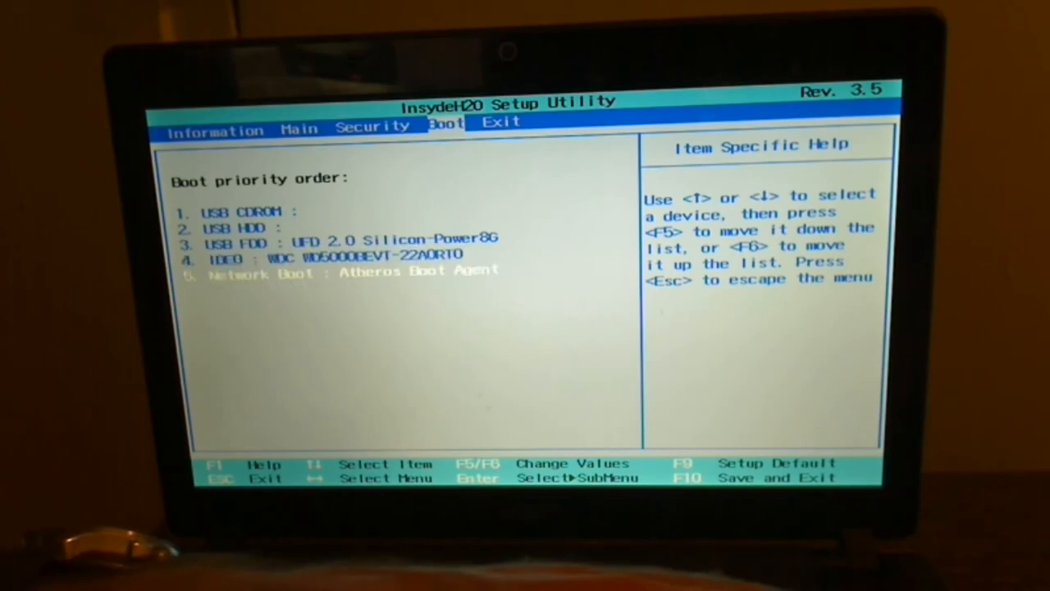
key("up")
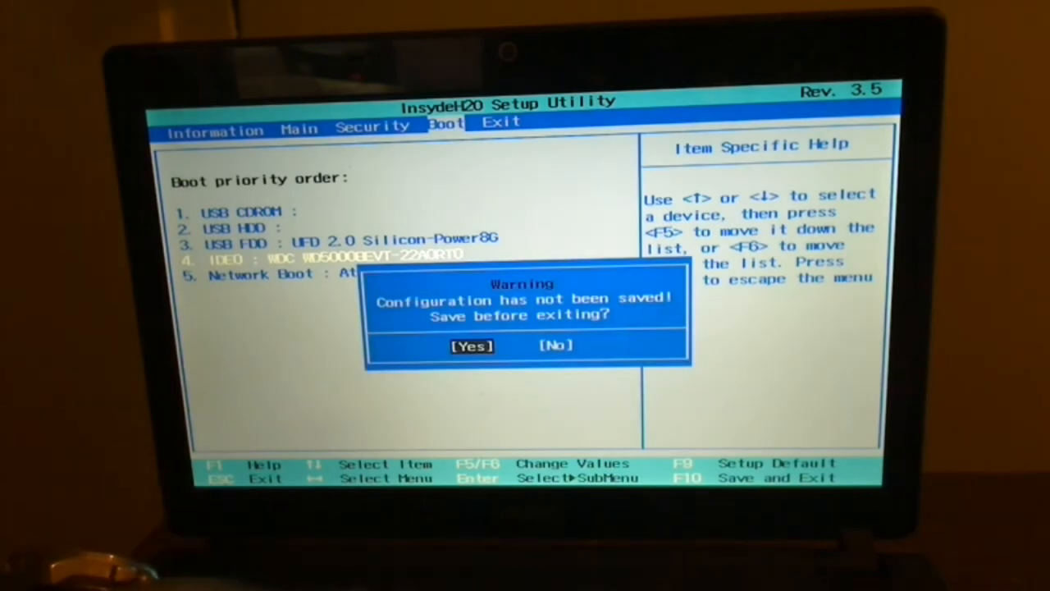
key("Right")
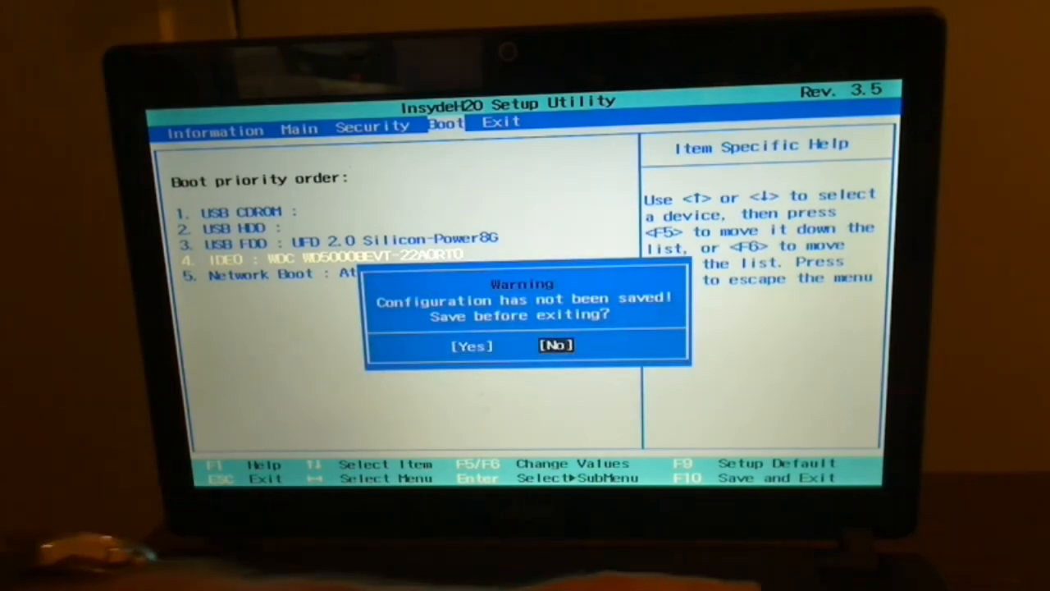